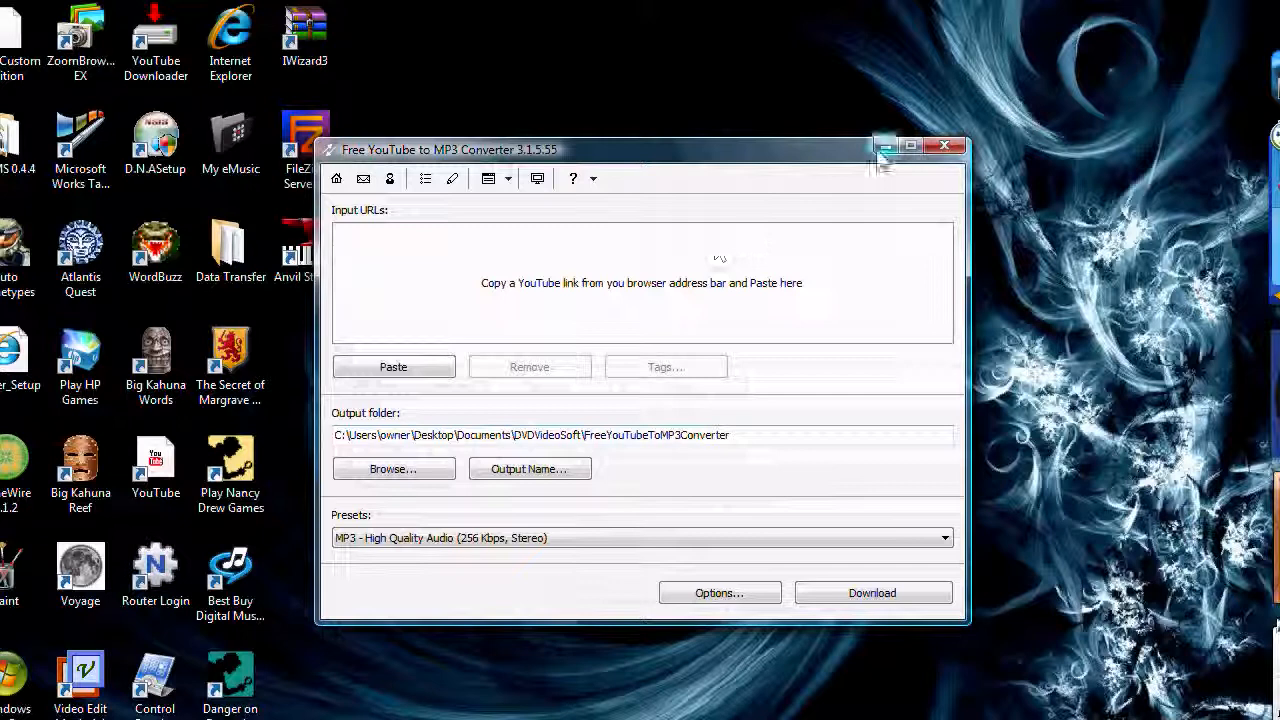
mouse_move(882, 147)
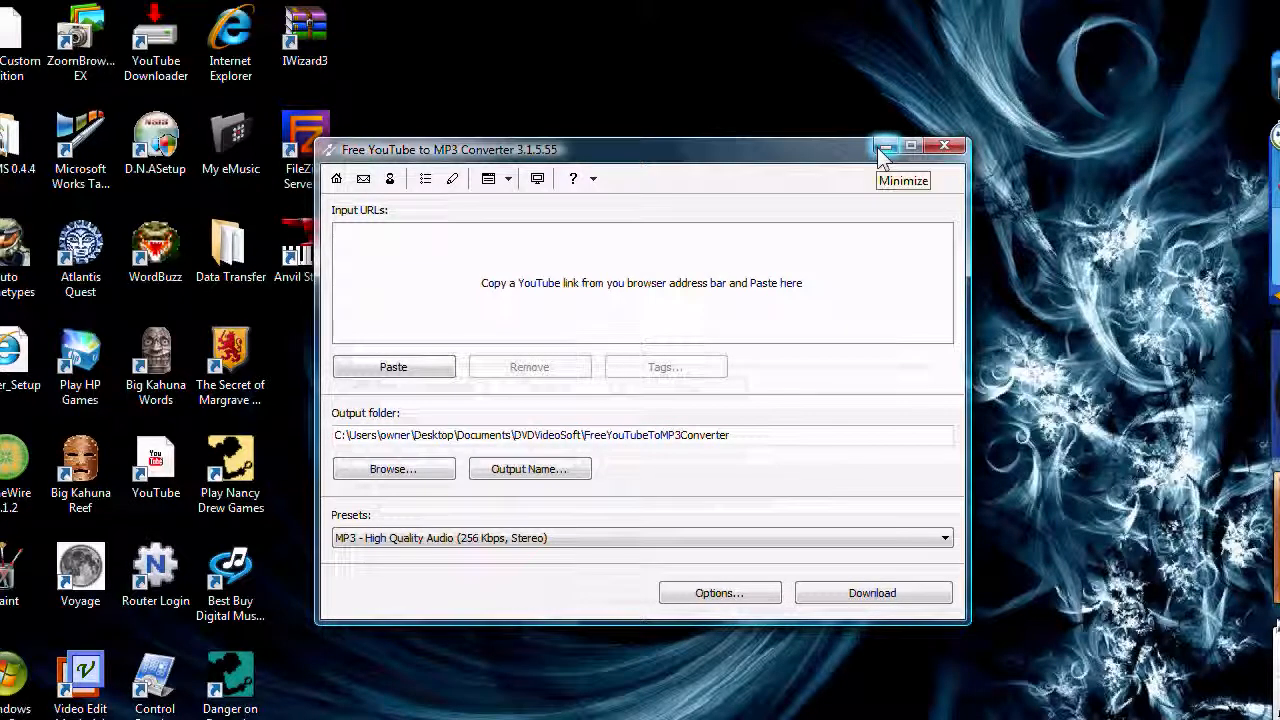
mouse_move(845, 165)
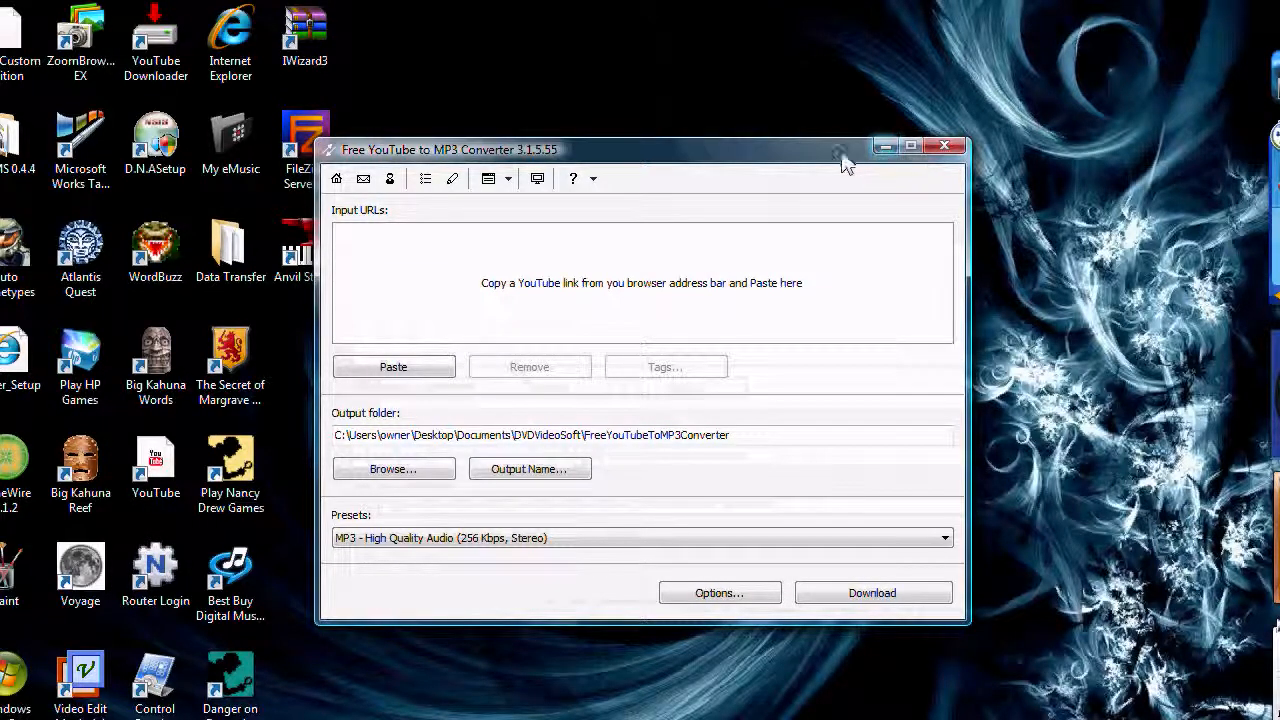
- Drag the empty converter window to a new spot on the desktop
left_click_drag(840, 149, 875, 136)
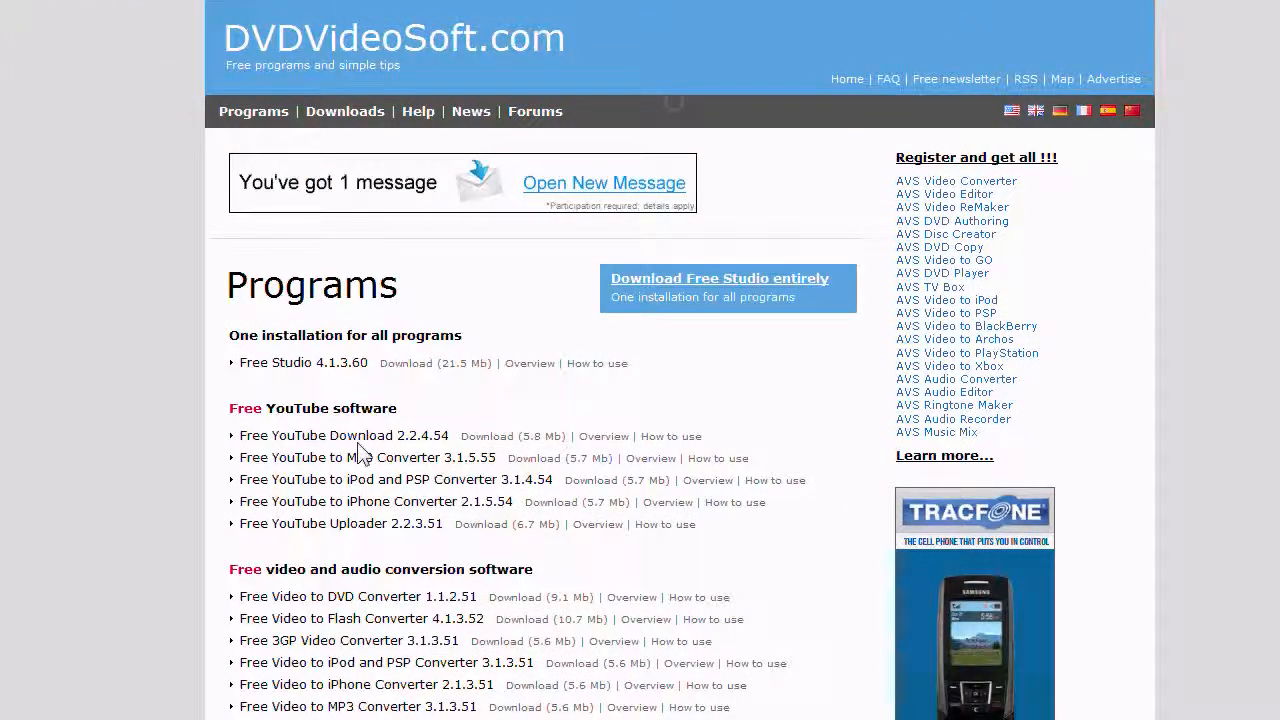
mouse_move(362, 464)
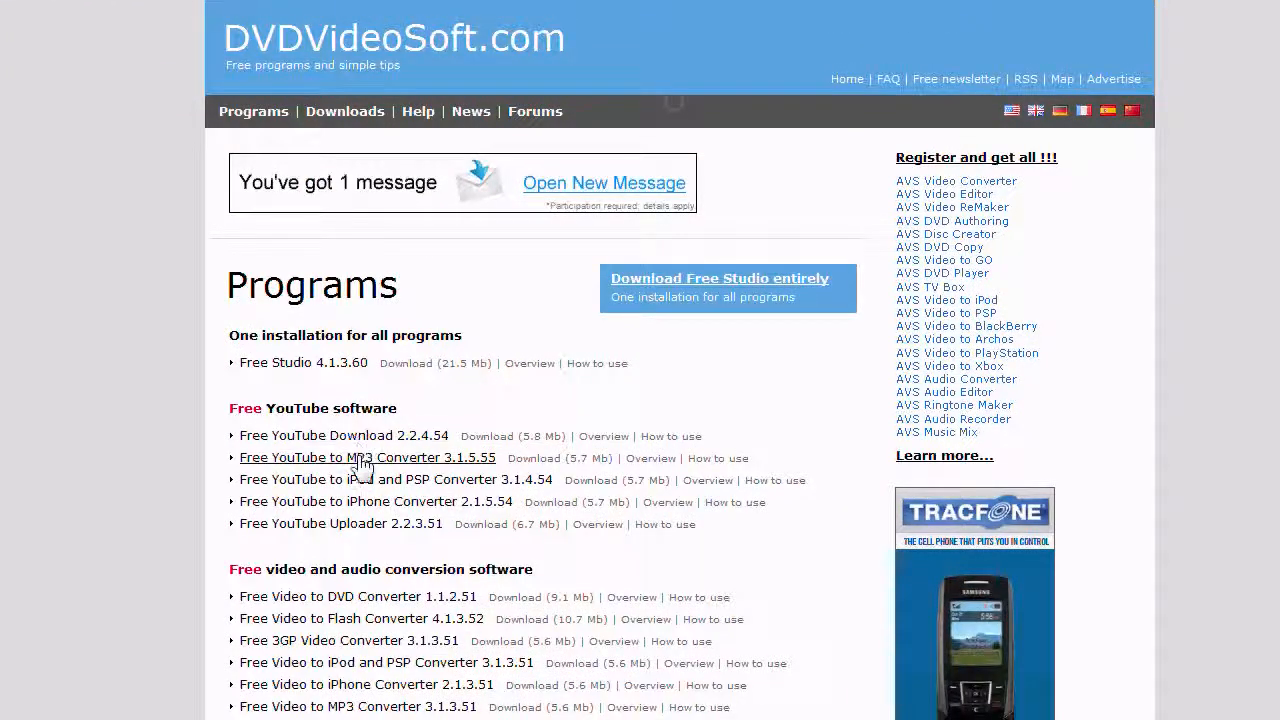
mouse_move(533, 487)
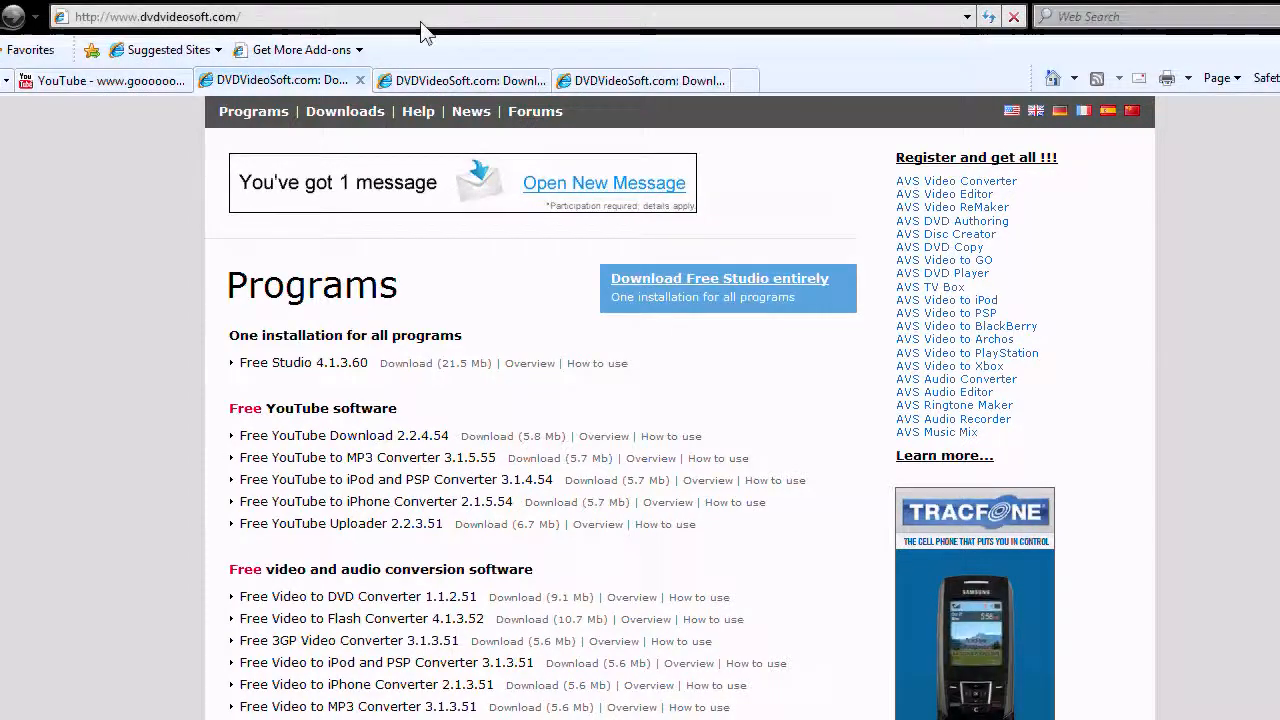
- Select the YouTube video's URL in Internet Explorer's address bar to copy it
left_click(110, 80)
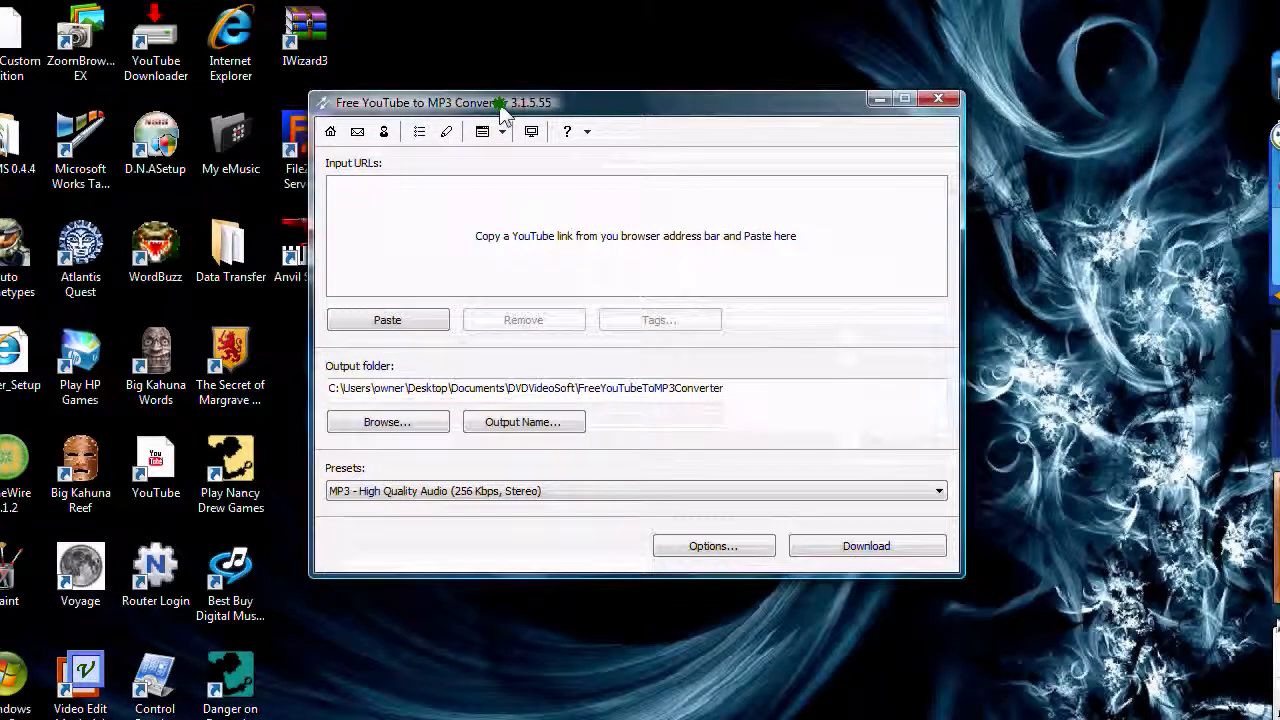
mouse_move(553, 497)
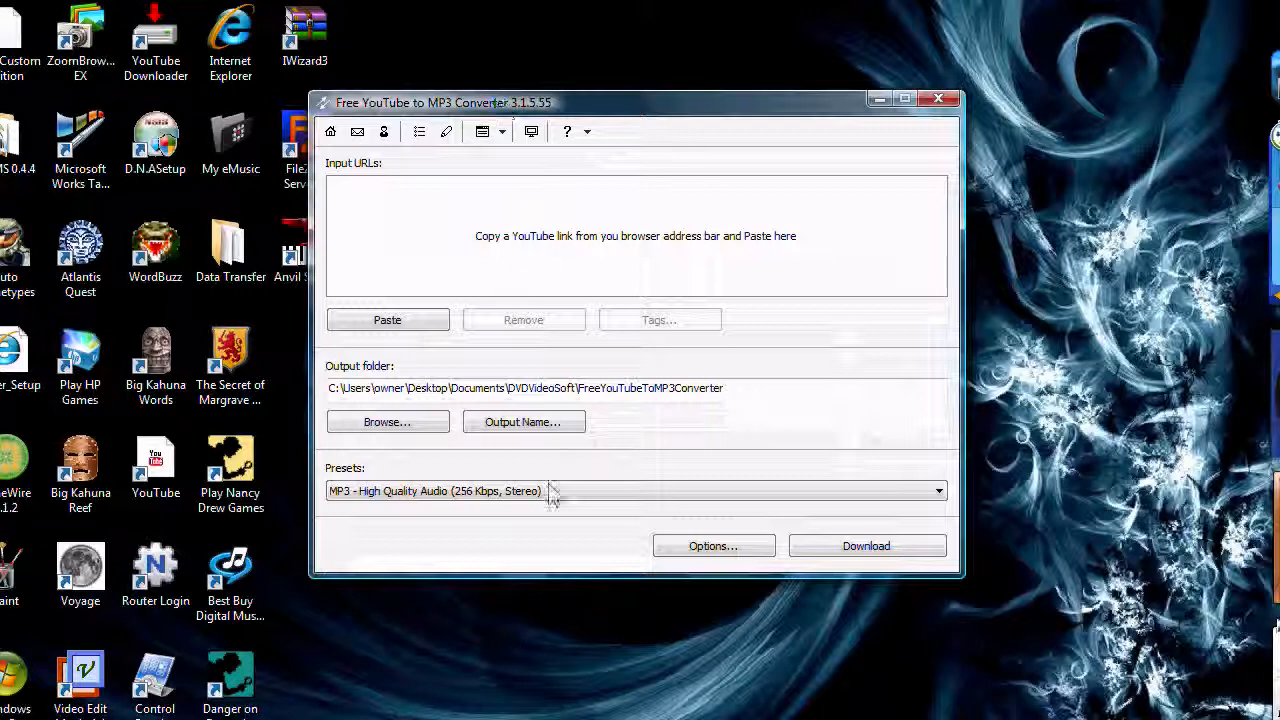
- Paste the copied YouTube link and start downloading it as 256 Kbps MP3
left_click(387, 319)
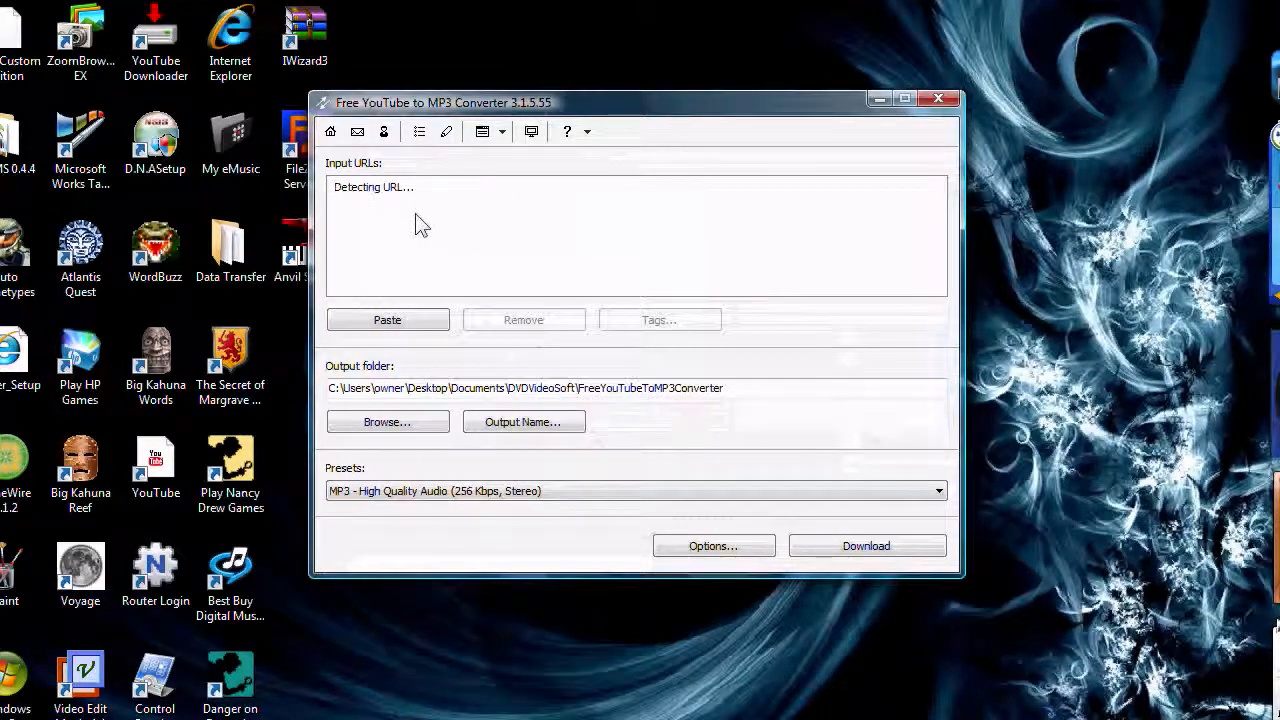
left_click(387, 319)
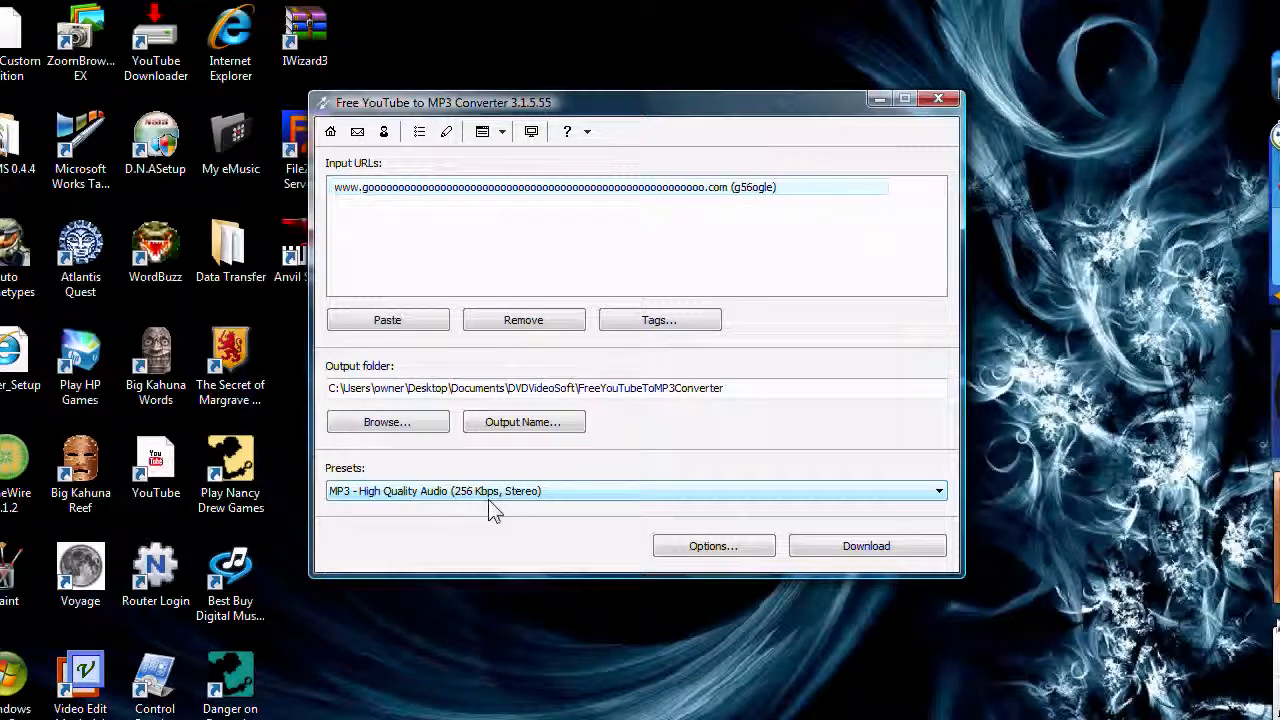
left_click(866, 545)
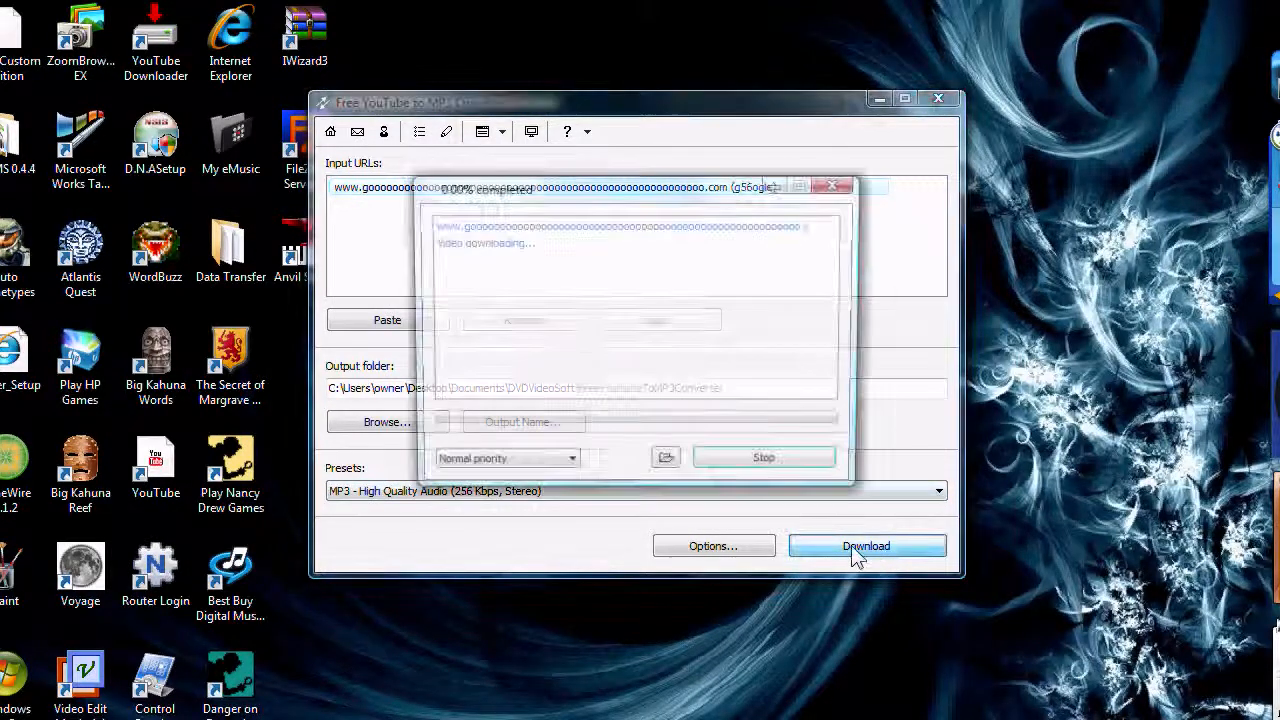